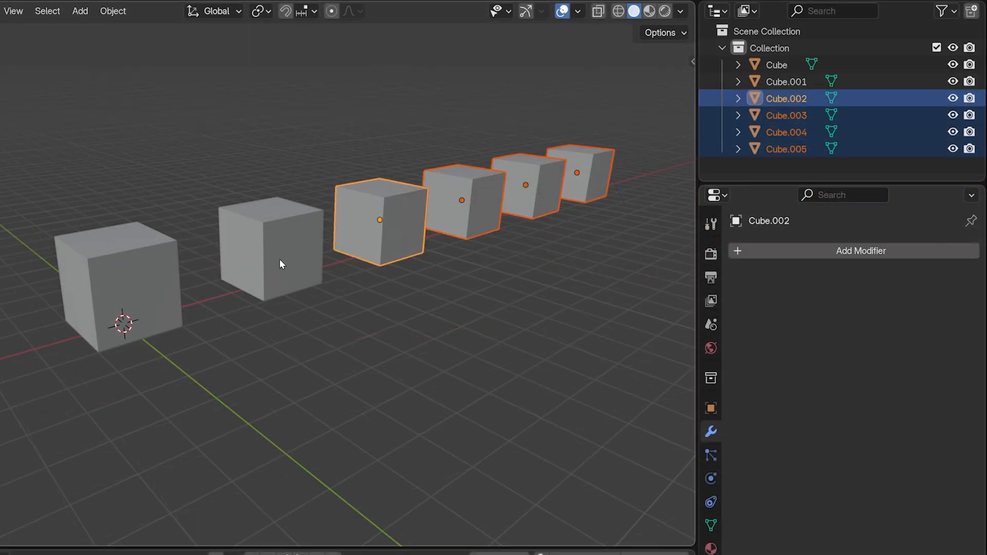
Step: Shift-click to extend the selection to all six cubes, keeping Cube active
{"action": "left_click", "coordinate": [777, 65]}
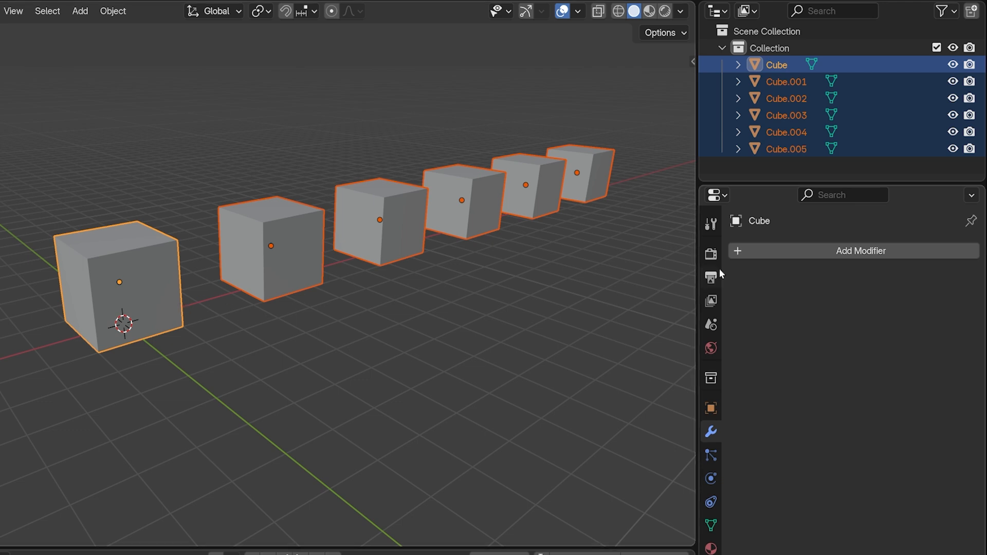
{"action": "left_click", "coordinate": [853, 250]}
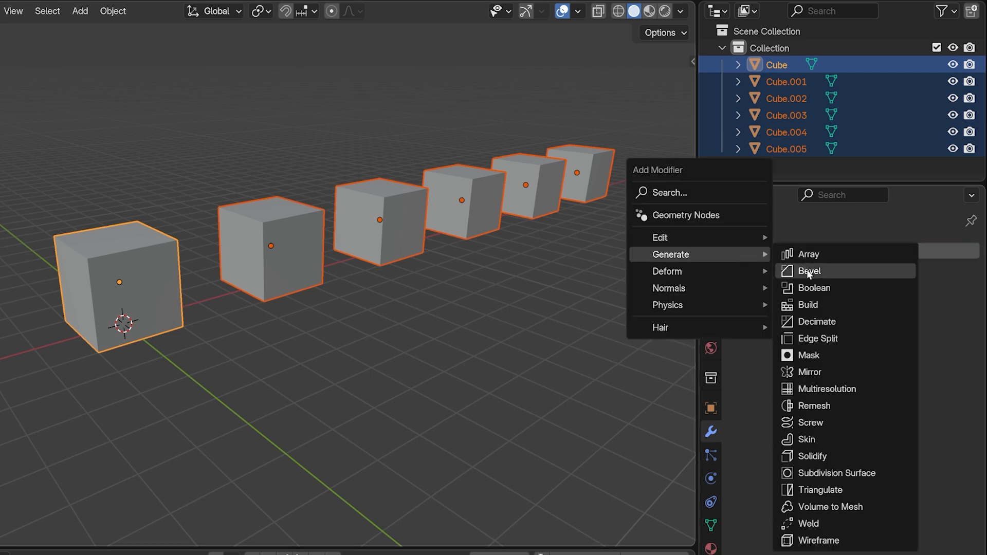
{"action": "left_click", "coordinate": [810, 271]}
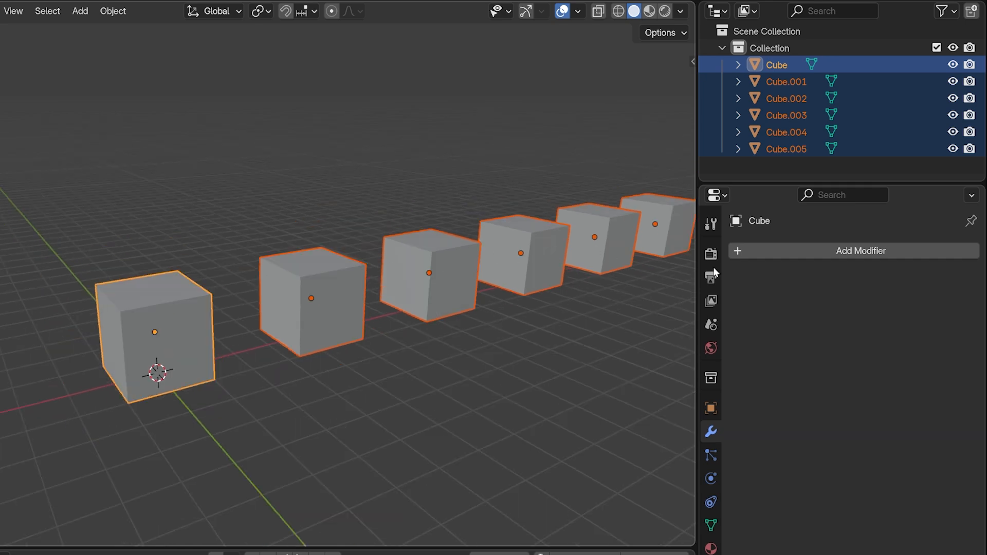
Step: Add a Bevel modifier from the Add Modifier list to the six selected cubes
{"action": "left_click", "coordinate": [861, 250]}
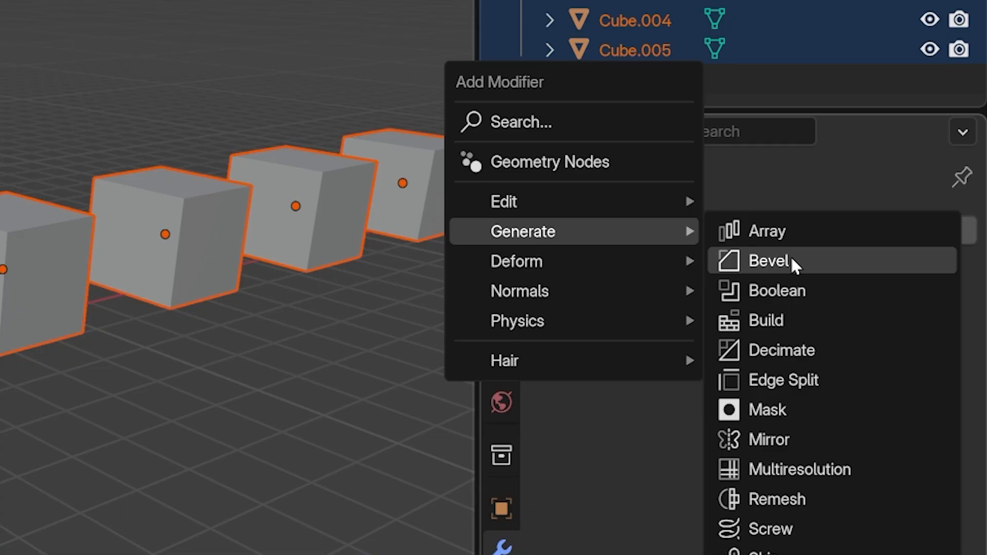
{"action": "left_click", "coordinate": [771, 261]}
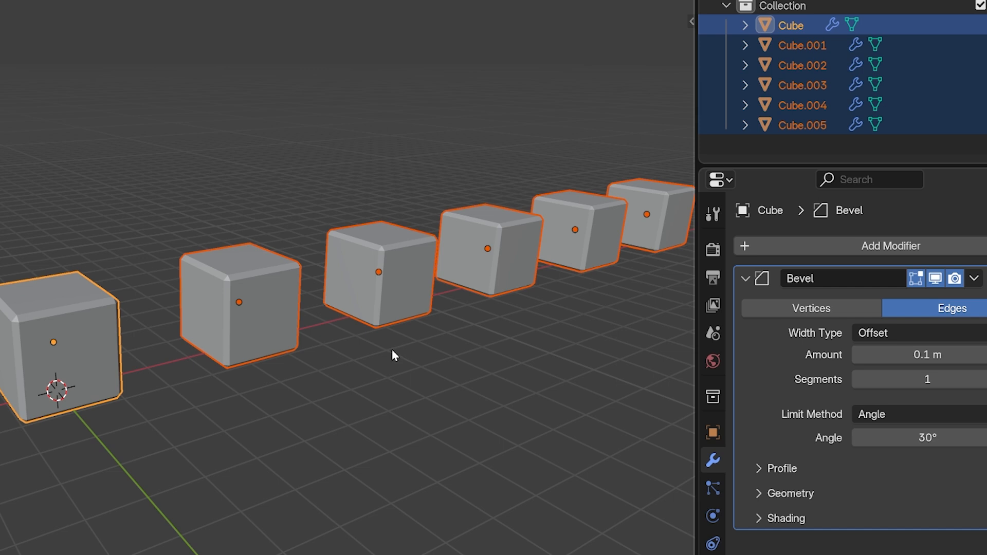
{"action": "mouse_move", "coordinate": [919, 354]}
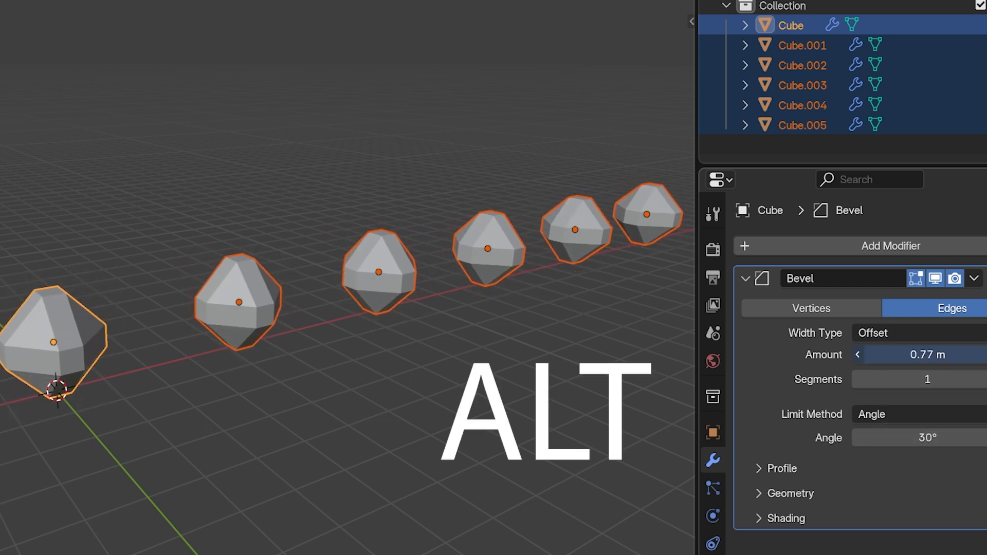
Step: Alt-drag Bevel Amount to 0.47 m on all cubes, then drag the first cube's to 0.16 m
{"action": "left_click_drag", "start_coordinate": [926, 355], "coordinate": [906, 355]}
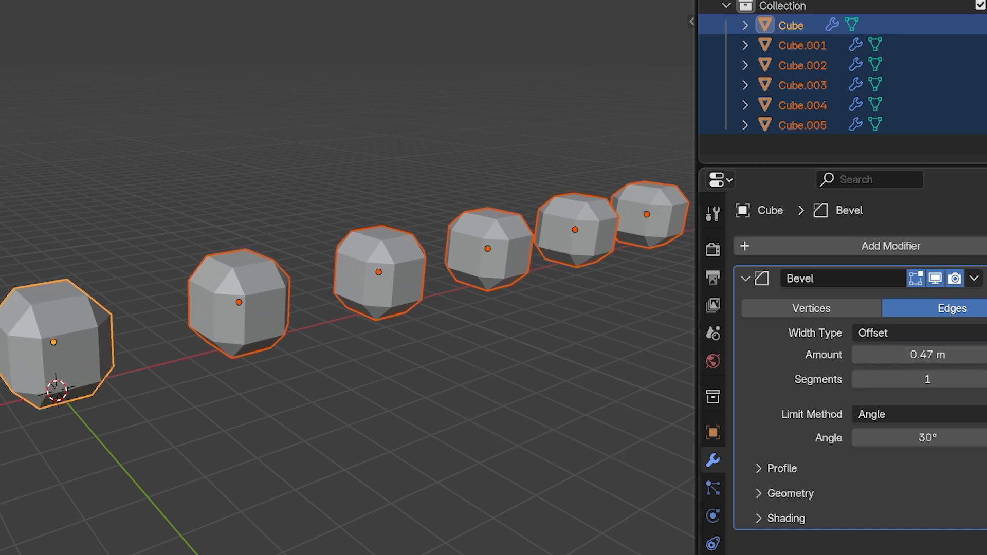
{"action": "mouse_move", "coordinate": [897, 370]}
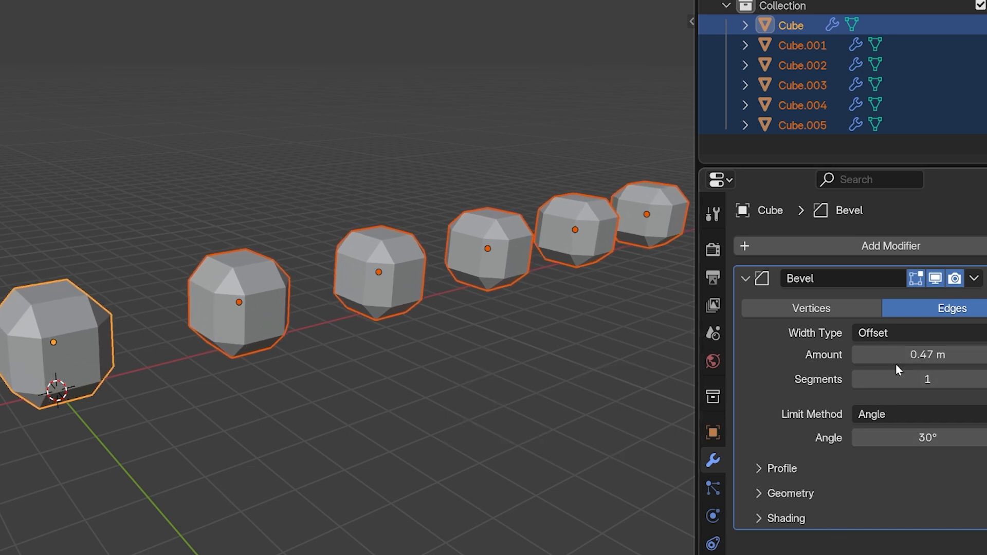
{"action": "left_click_drag", "start_coordinate": [917, 354], "coordinate": [938, 354]}
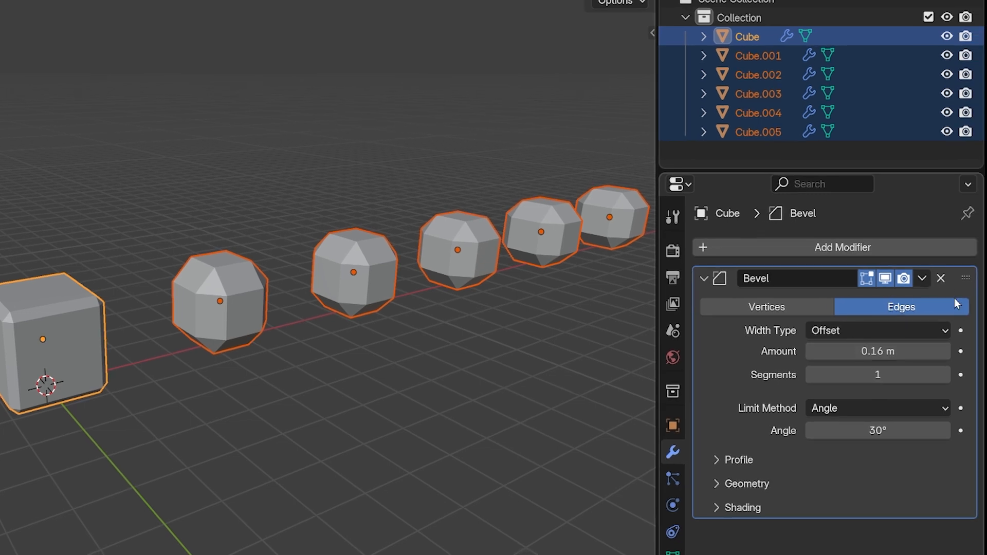
Step: Remove the bevel from every cube, undo it, and open the modifier's dropdown menu
{"action": "left_click", "coordinate": [941, 278]}
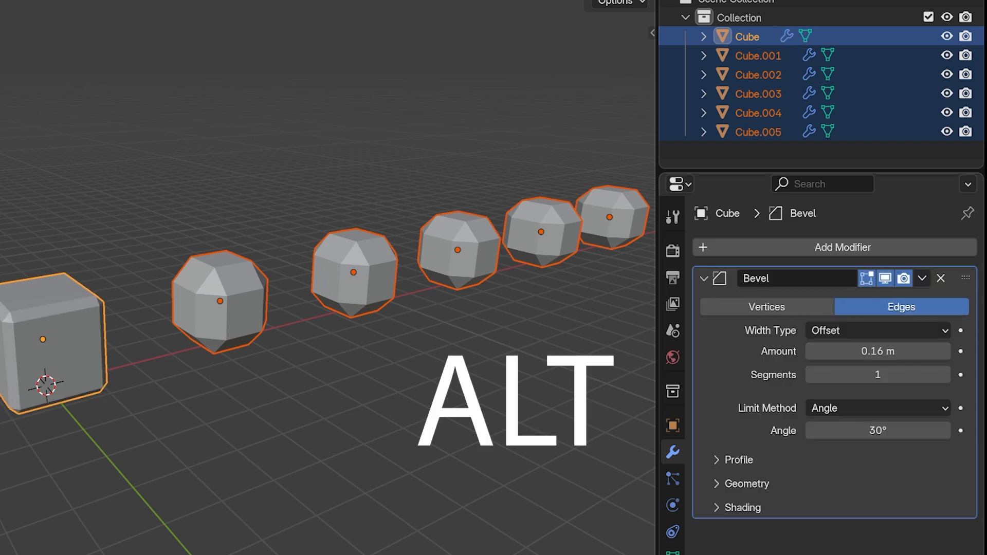
{"action": "left_click", "coordinate": [942, 278]}
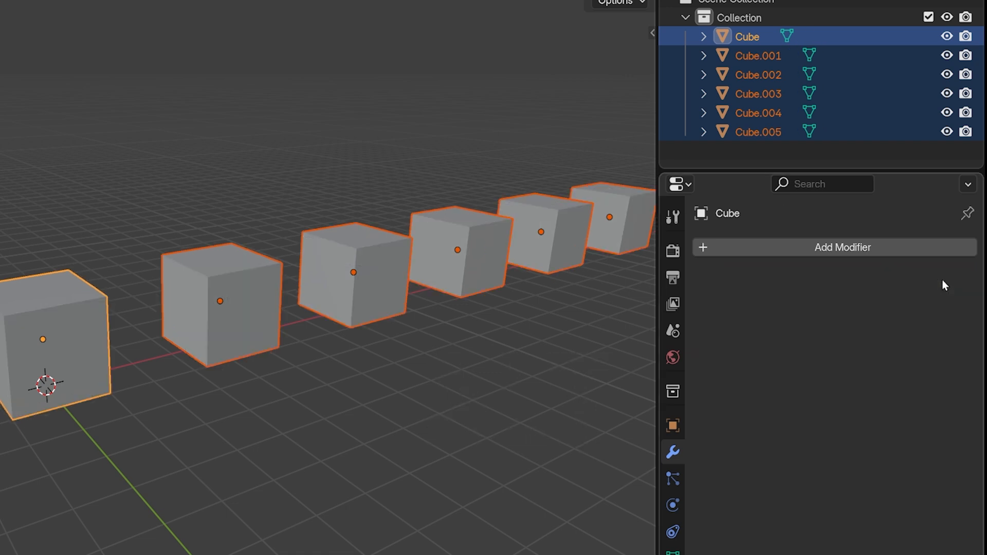
{"action": "left_click", "coordinate": [842, 246]}
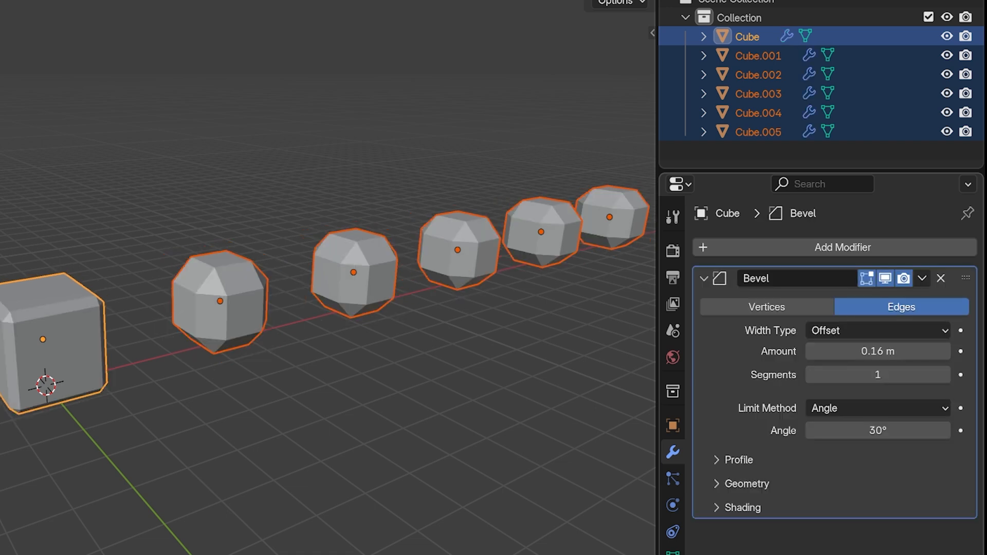
{"action": "left_click", "coordinate": [921, 278]}
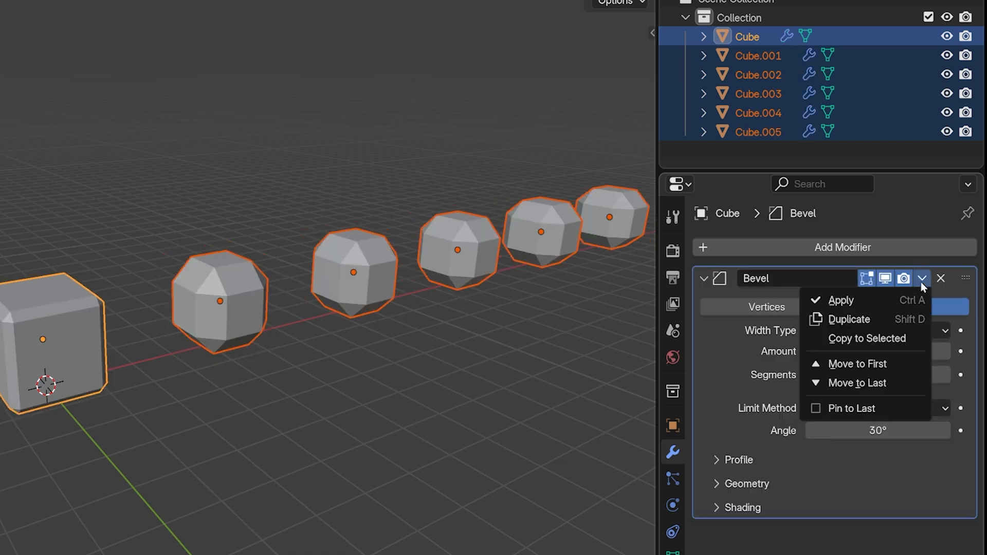
Step: Apply the bevel permanently to the geometry from the modifier dropdown
{"action": "left_click", "coordinate": [841, 300]}
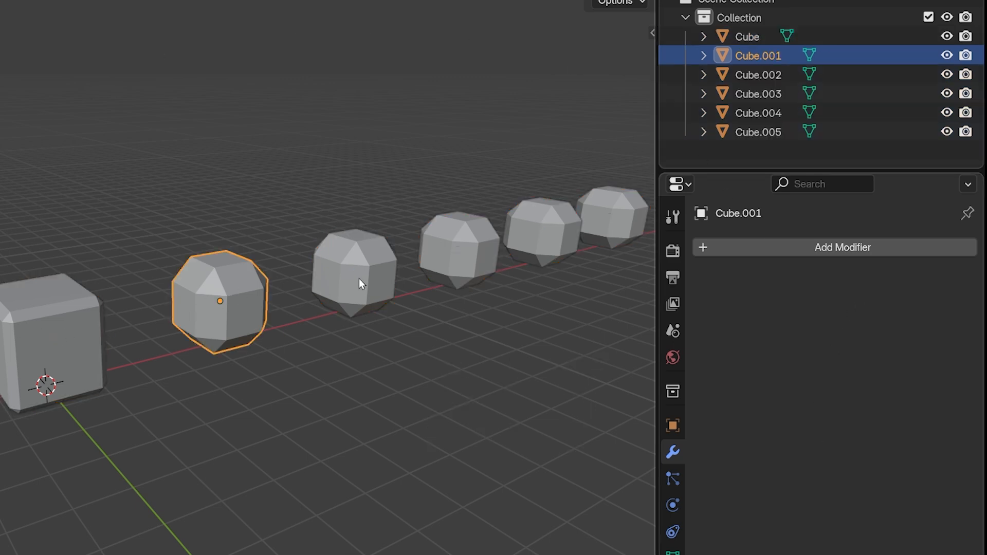
{"action": "left_click", "coordinate": [608, 217]}
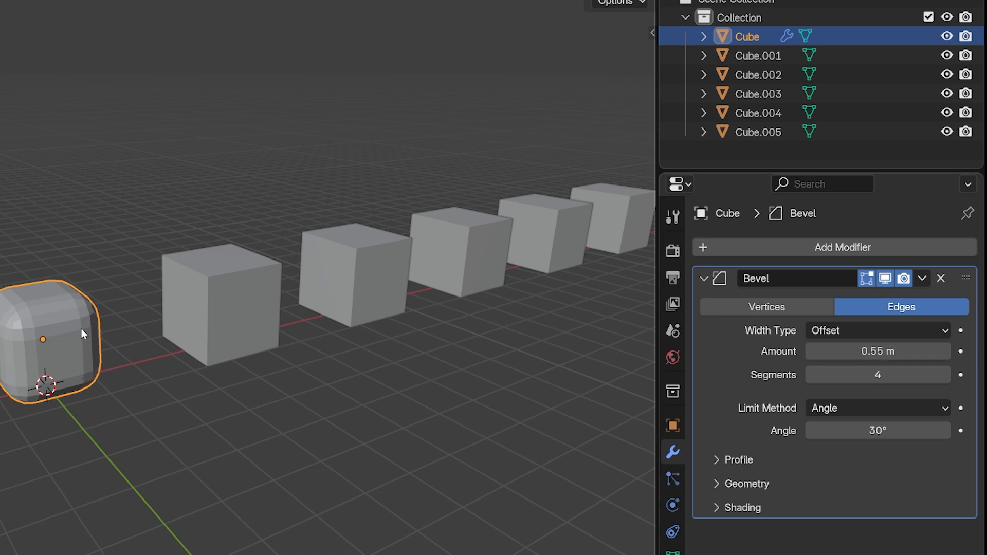
{"action": "mouse_move", "coordinate": [539, 272]}
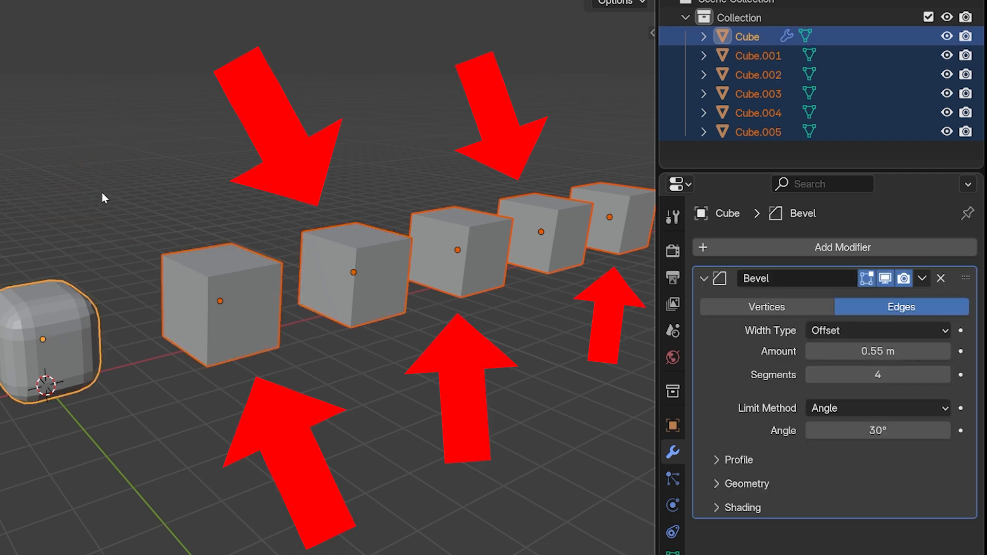
Step: Reselect the plain cubes with the beveled cube active and open the Link/Transfer Data menu
{"action": "left_click", "coordinate": [457, 250]}
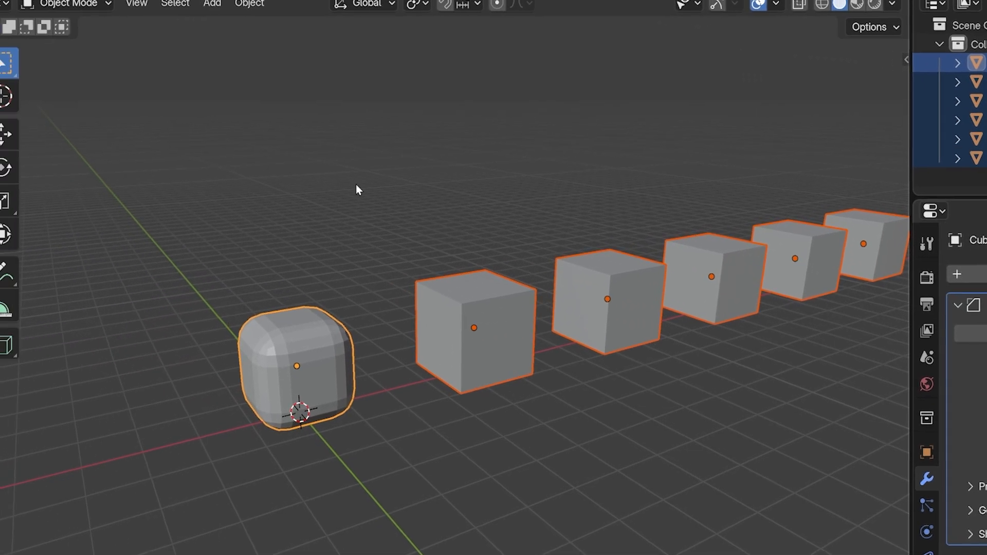
{"action": "left_click", "coordinate": [248, 3]}
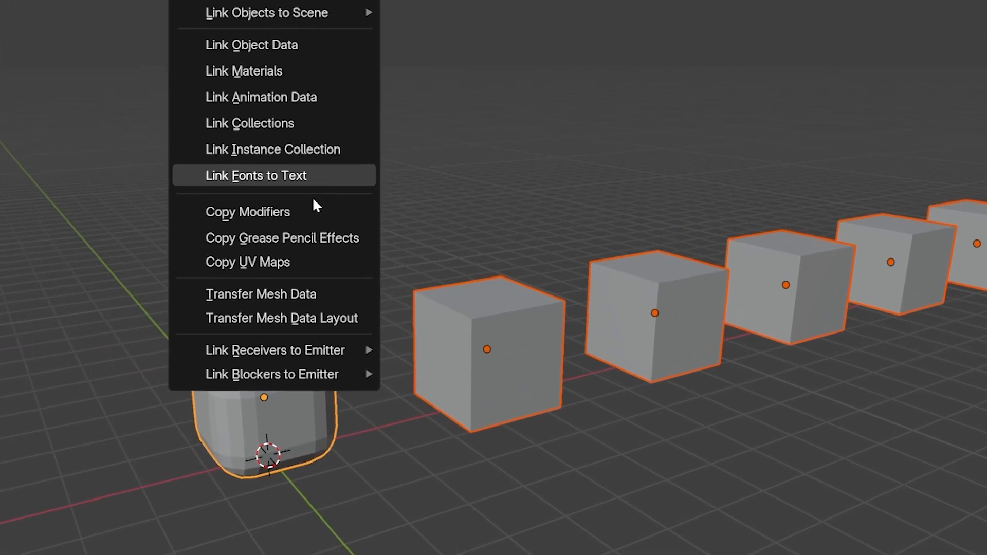
Step: Choose Copy Modifiers to copy the first cube's bevel onto the other cubes
{"action": "left_click", "coordinate": [247, 211]}
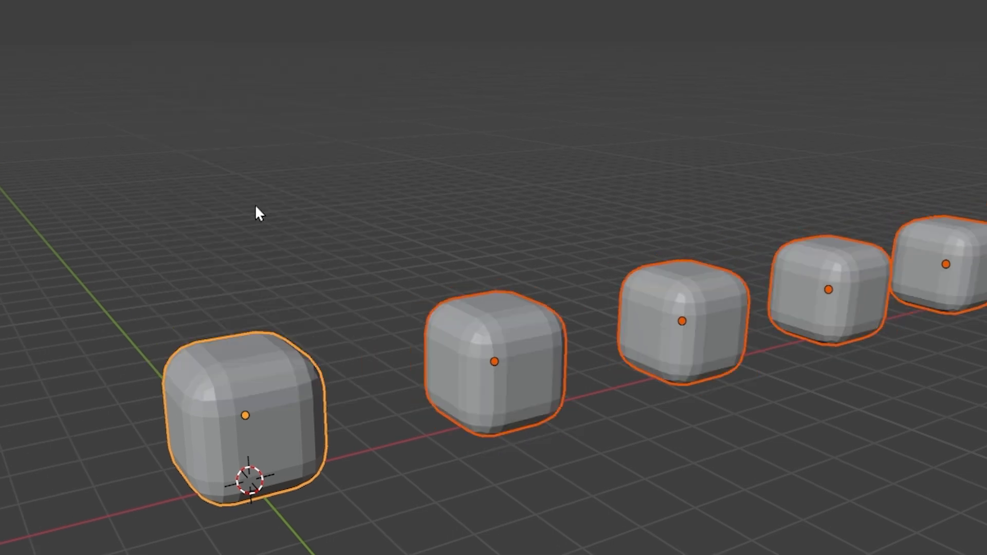
{"action": "mouse_move", "coordinate": [551, 397]}
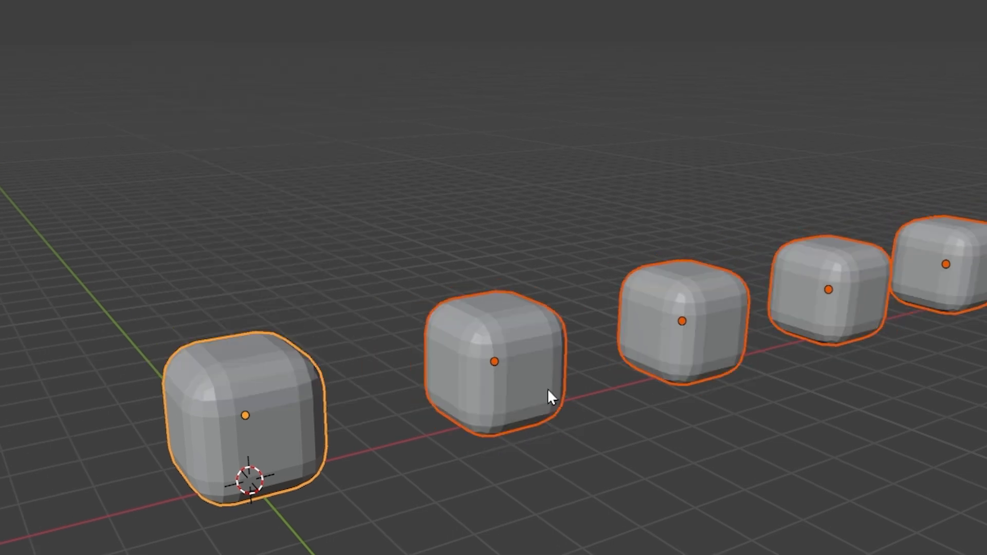